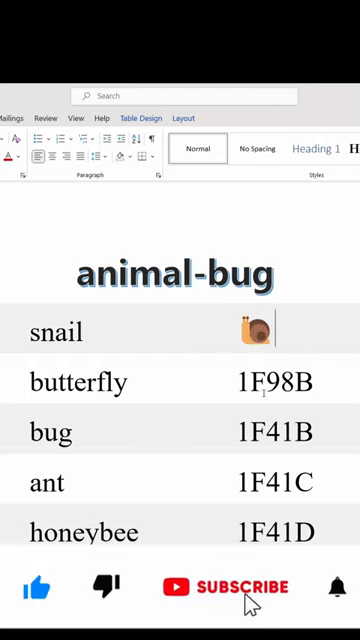
Convert the butterfly code 1F98B and the following insect codes to emoji with Alt+X.
{"action": "left_click", "coordinate": [222, 588]}
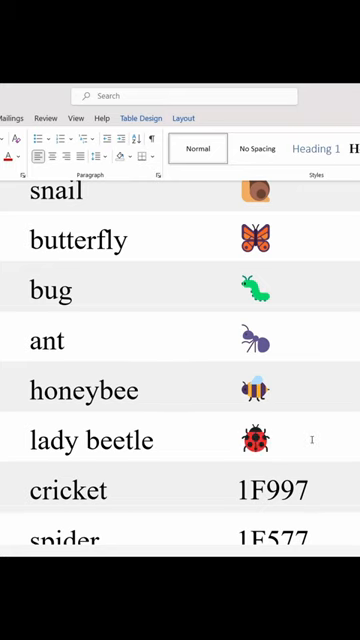
{"action": "scroll", "scroll_direction": "down", "scroll_amount": 3}
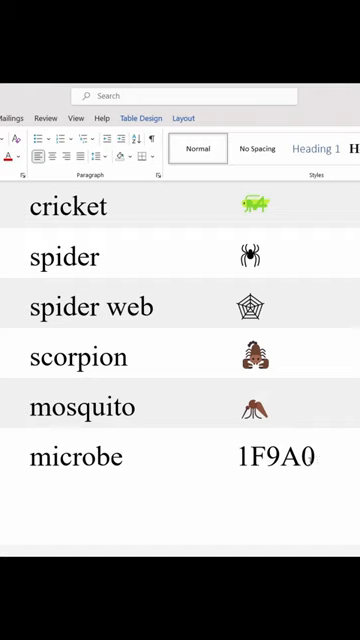
Place the cursor after the microbe code 1F9A0 ready for Alt+X conversion.
{"action": "left_click", "coordinate": [316, 456]}
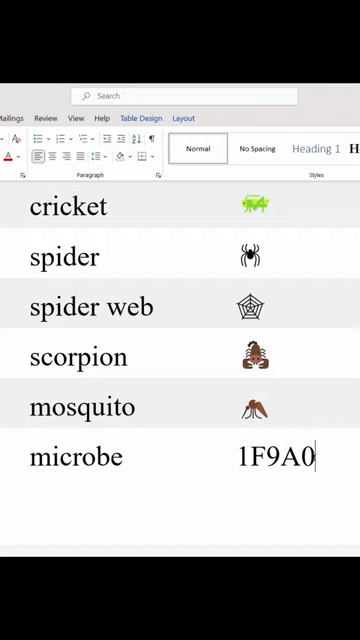